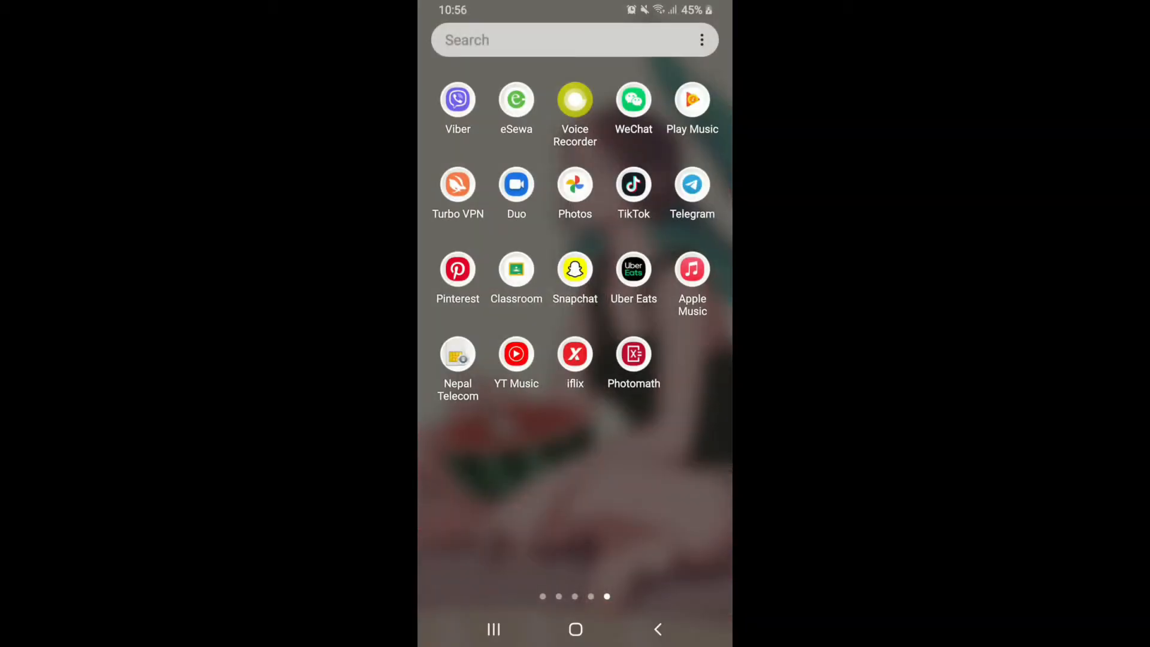
Step: Launch Photomath and keep English after browsing the full language list
click(634, 354)
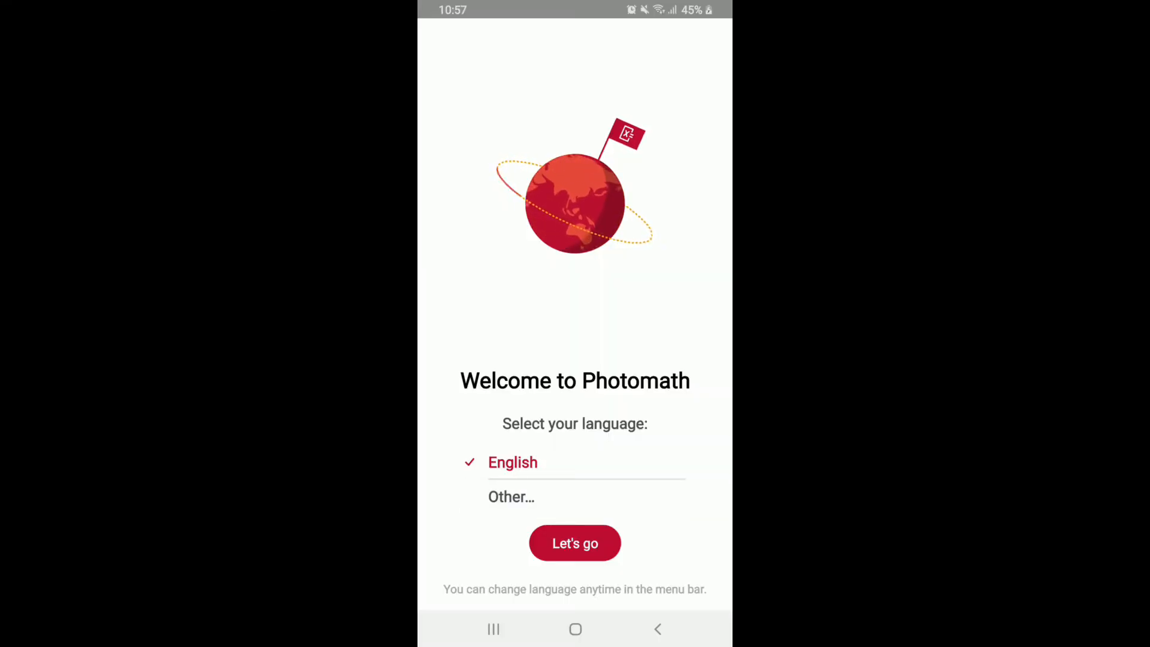
click(511, 497)
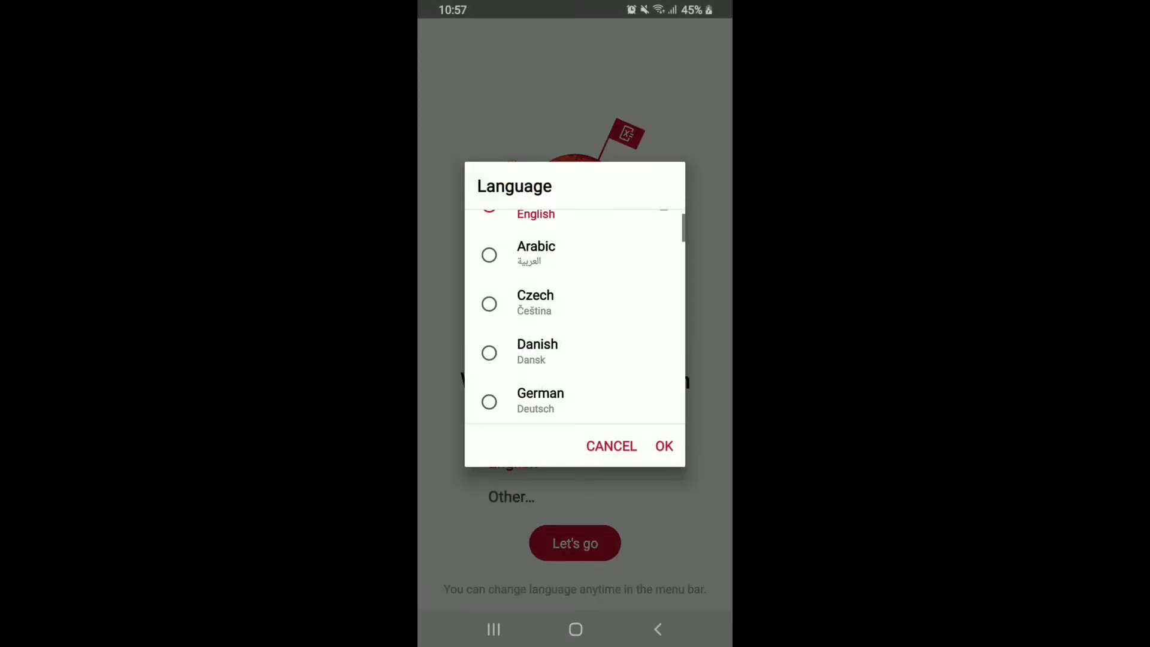
scroll(down, 3)
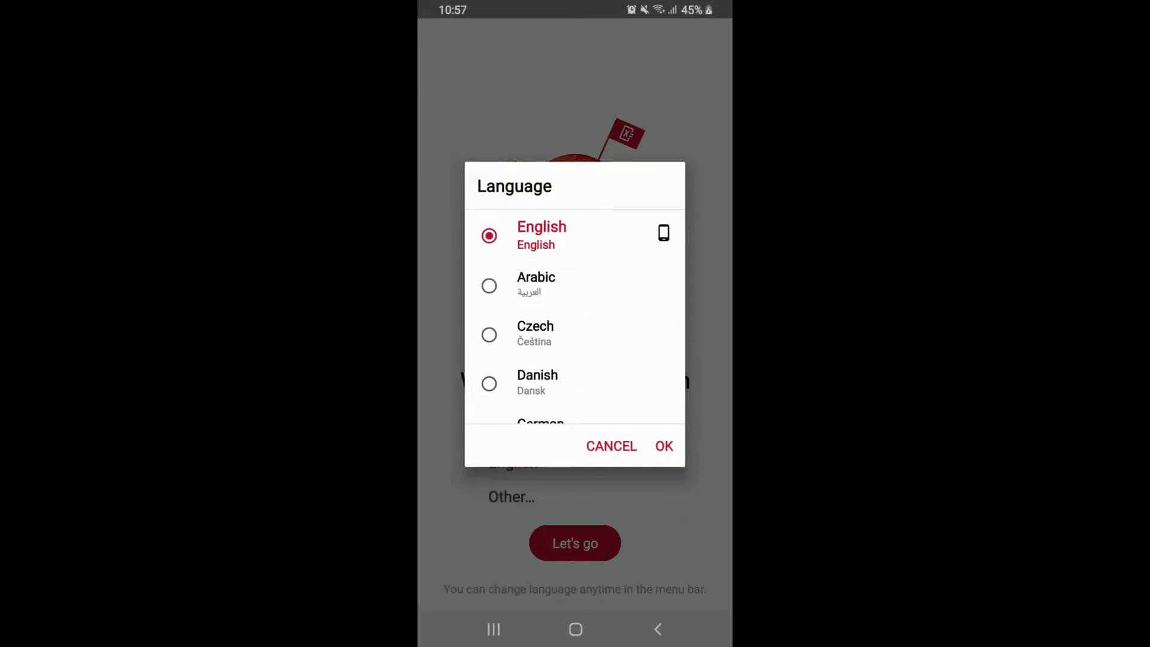
click(663, 446)
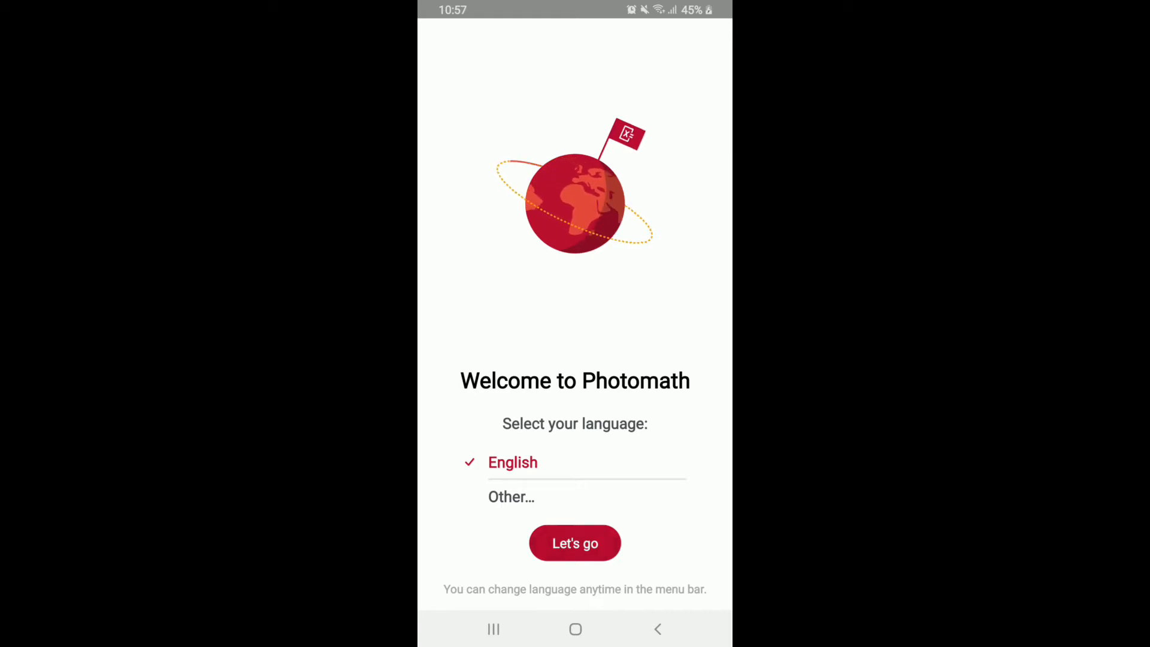
Step: Complete onboarding past the age question, choosing Student as the role
click(575, 542)
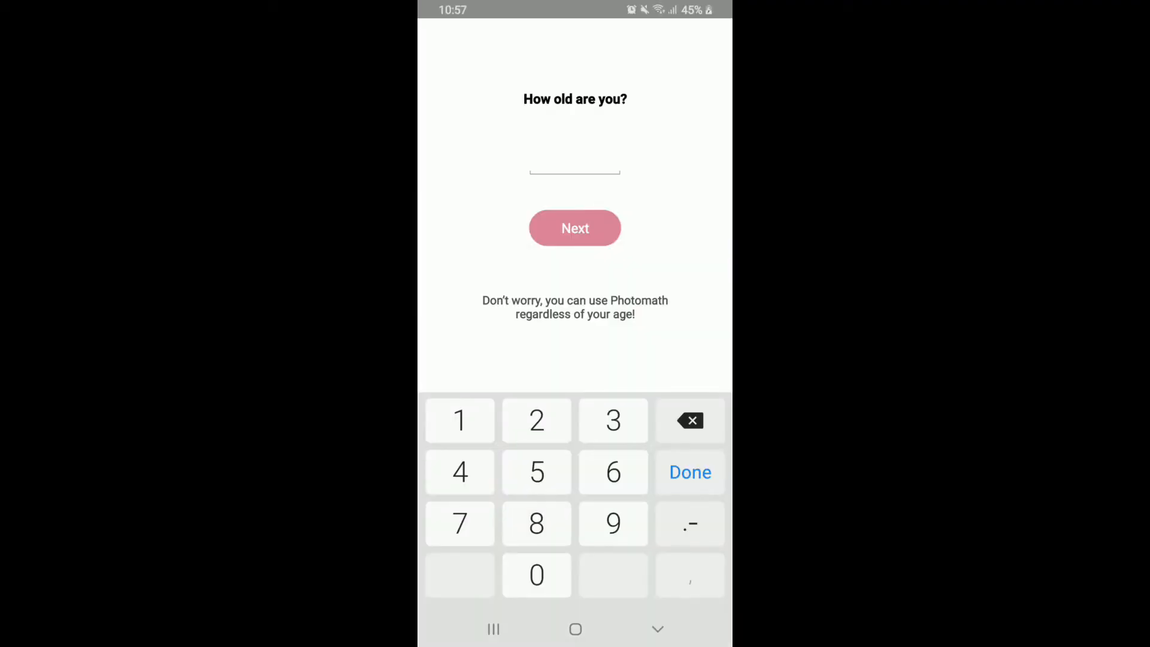
click(576, 173)
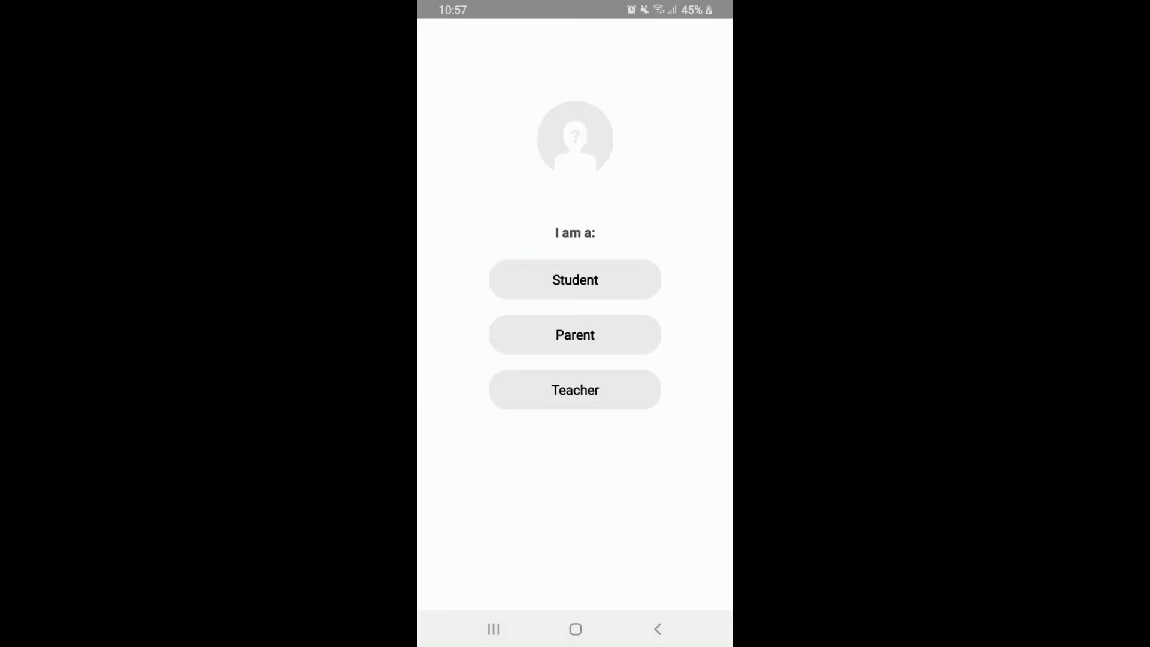
click(575, 280)
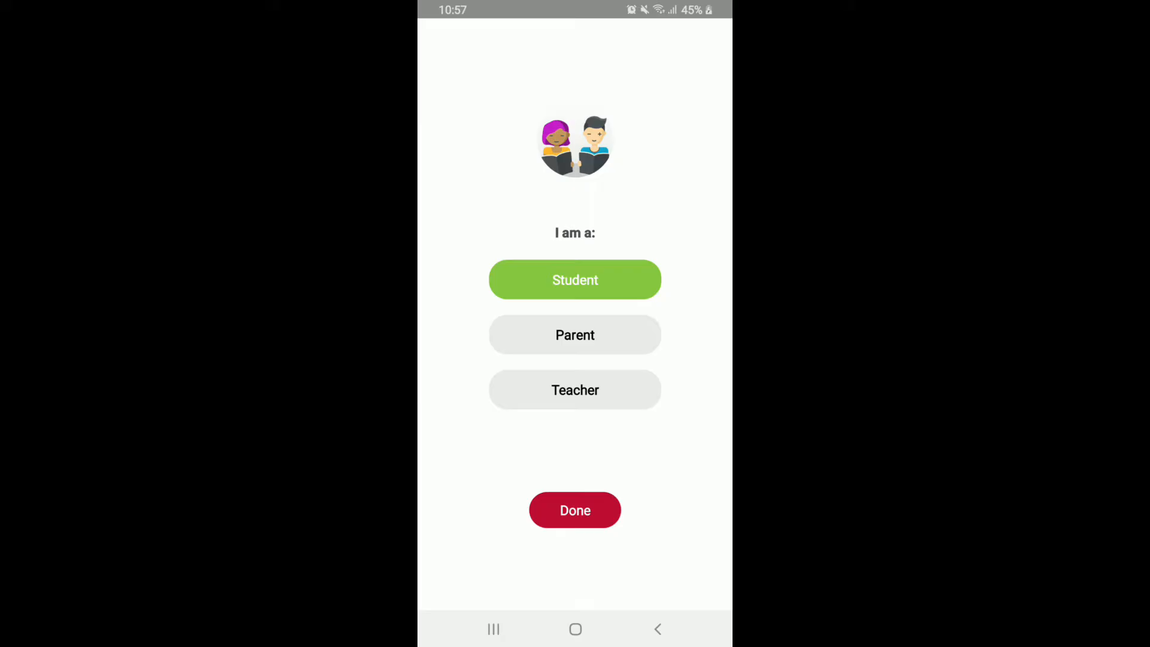
click(575, 510)
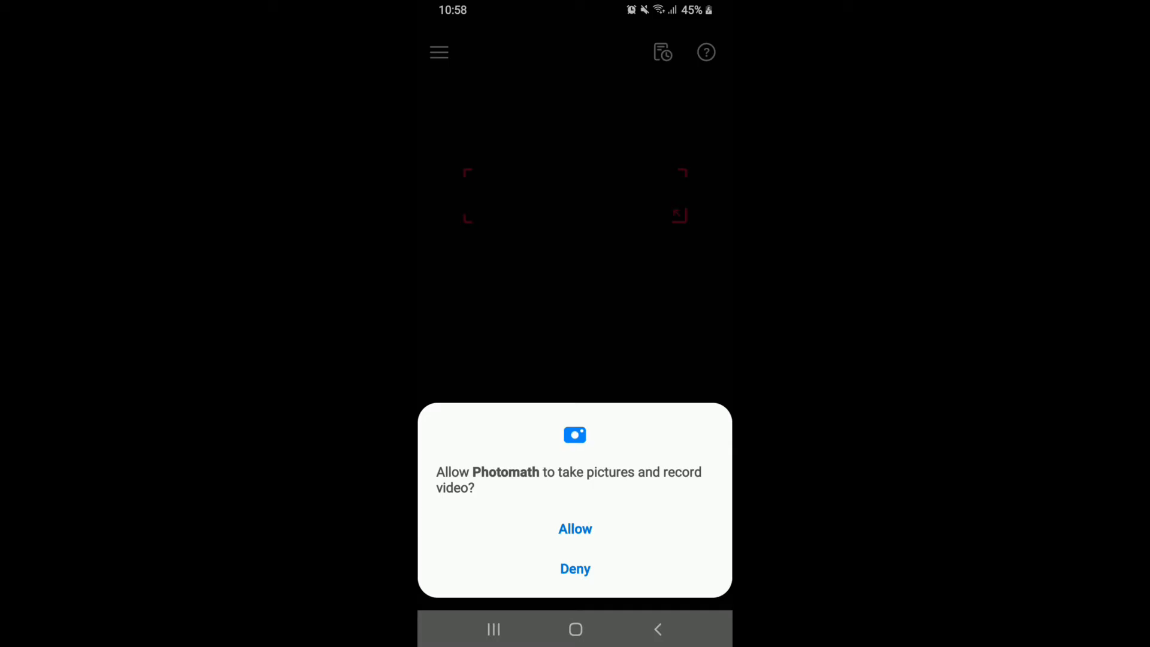
Step: Allow camera access and open Photomath's side menu
click(575, 529)
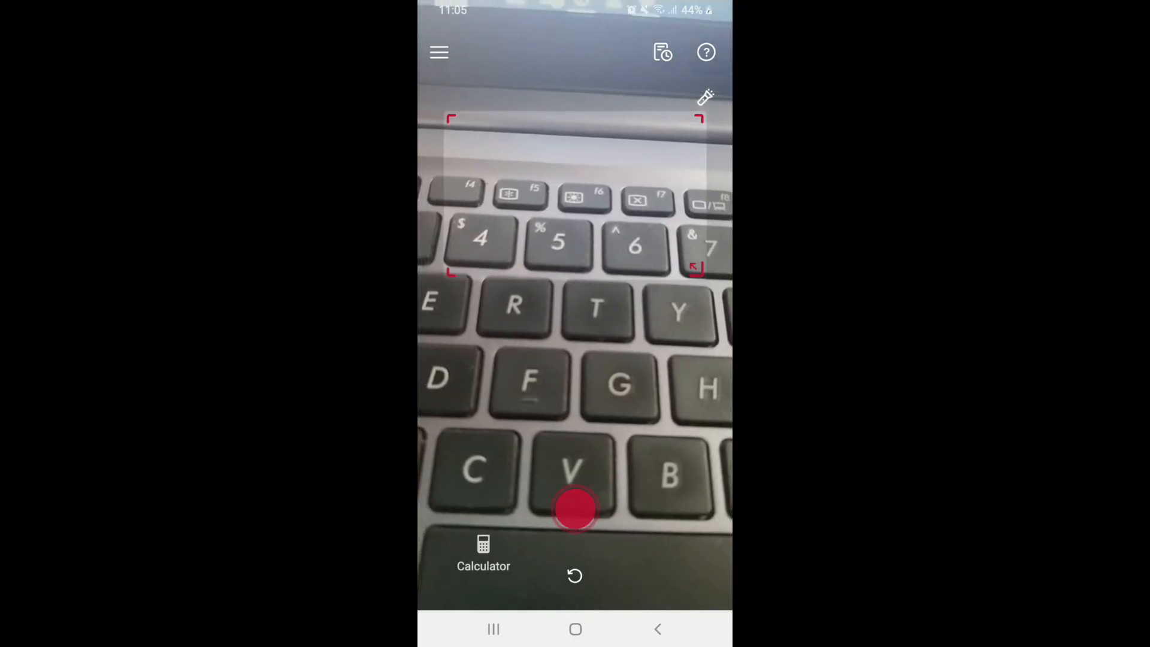
click(438, 53)
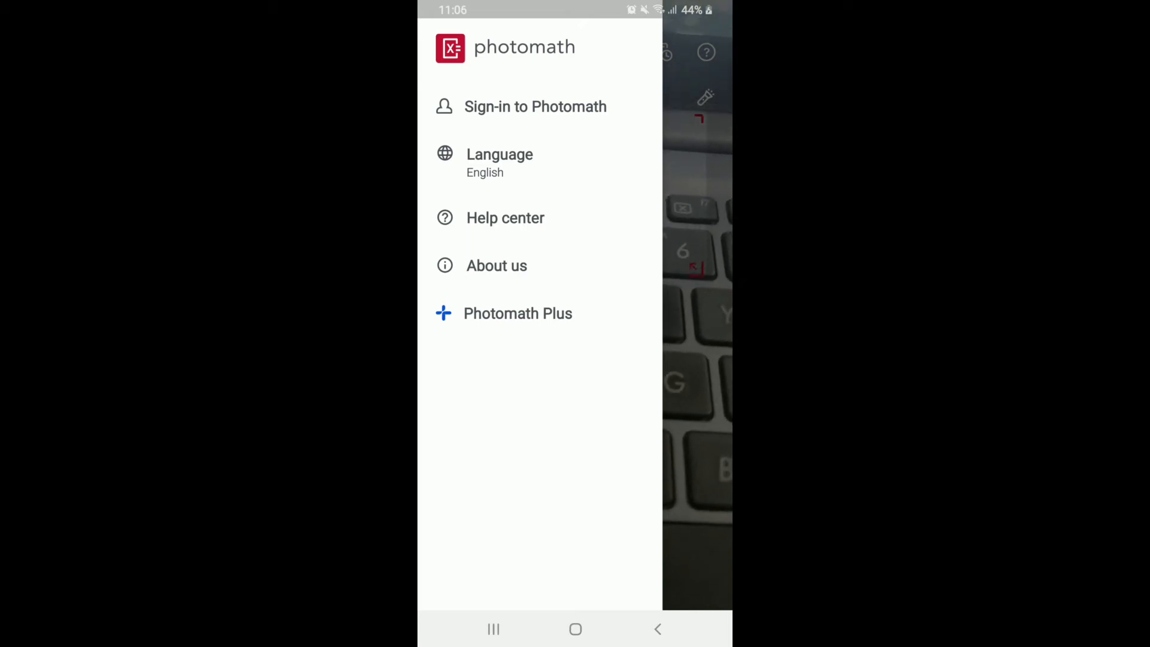
Step: Start sign-in and choose email from the other sign-in options
click(534, 106)
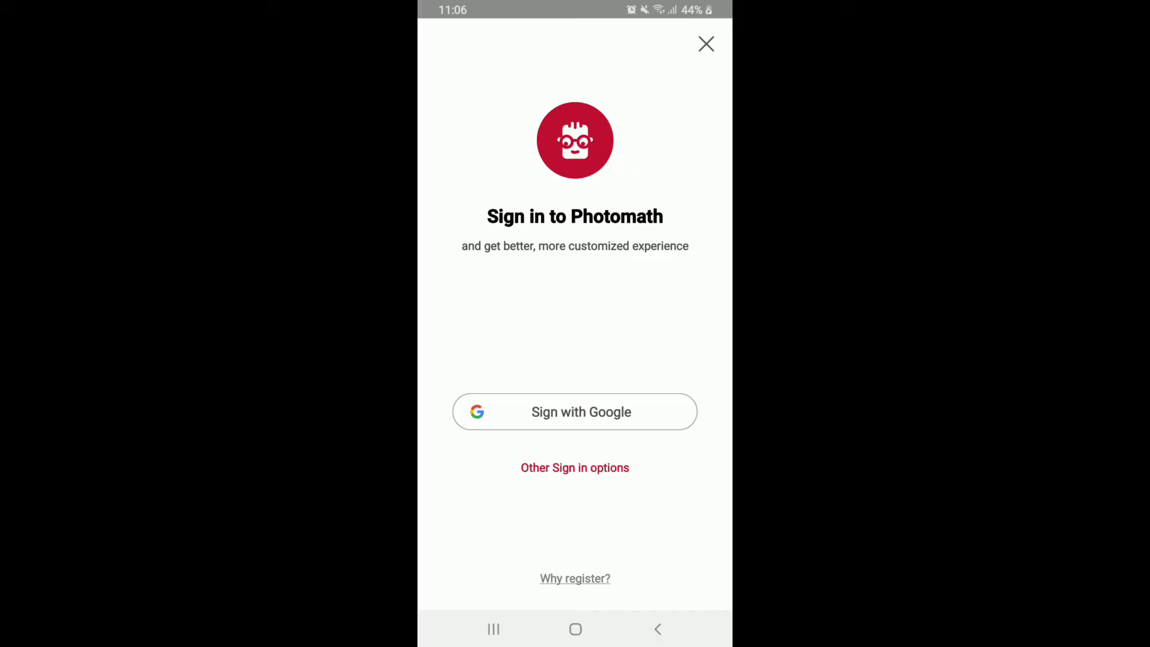
click(574, 468)
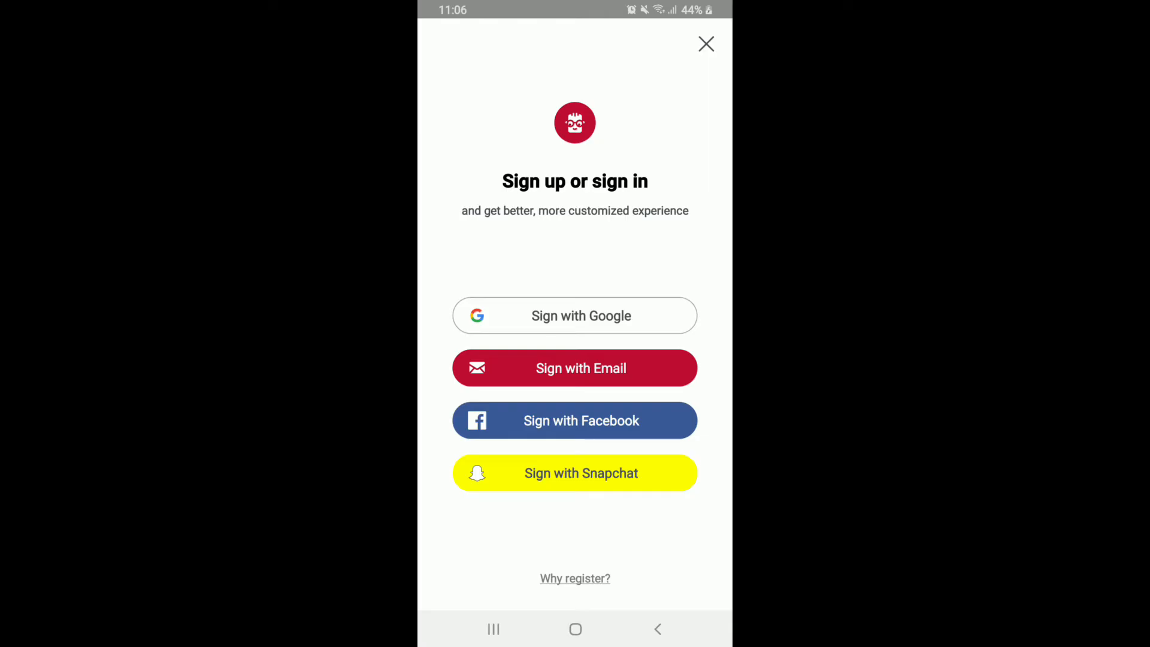
click(575, 369)
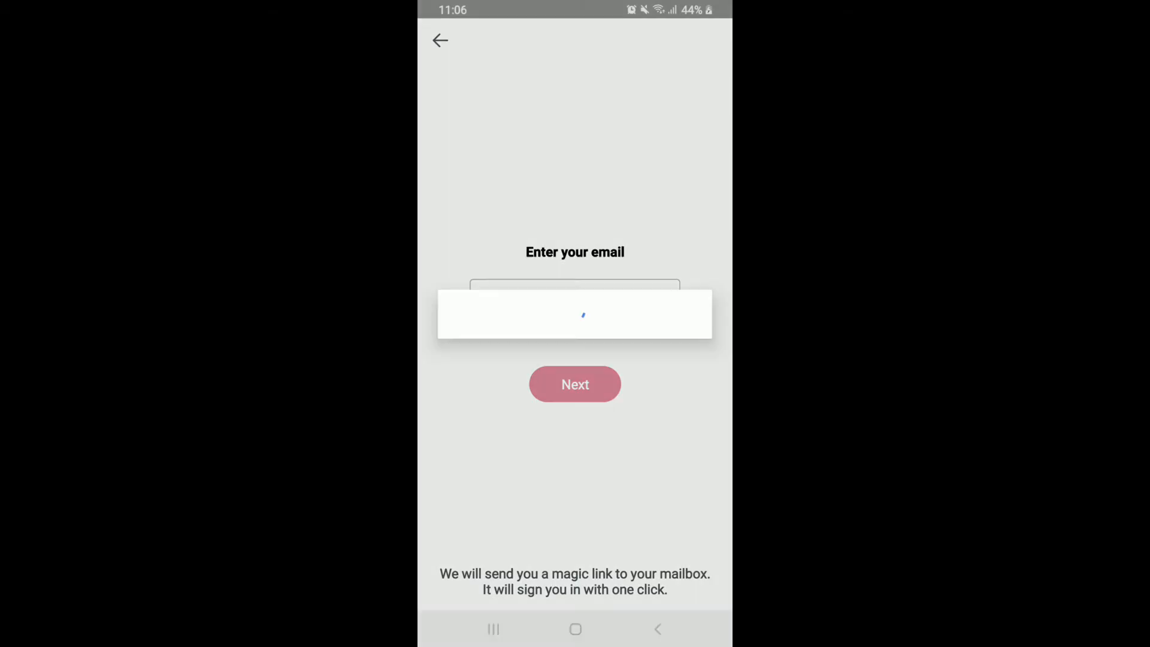
Step: Submit the suggested email and a name, then choose to open a mail app
click(575, 383)
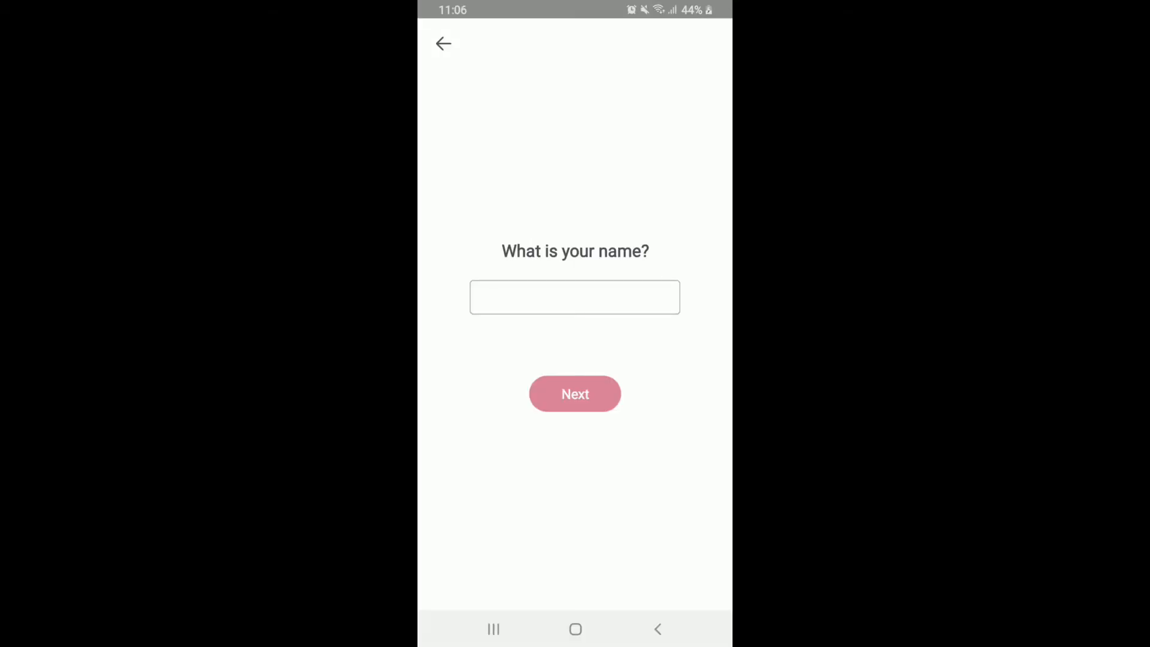
click(574, 297)
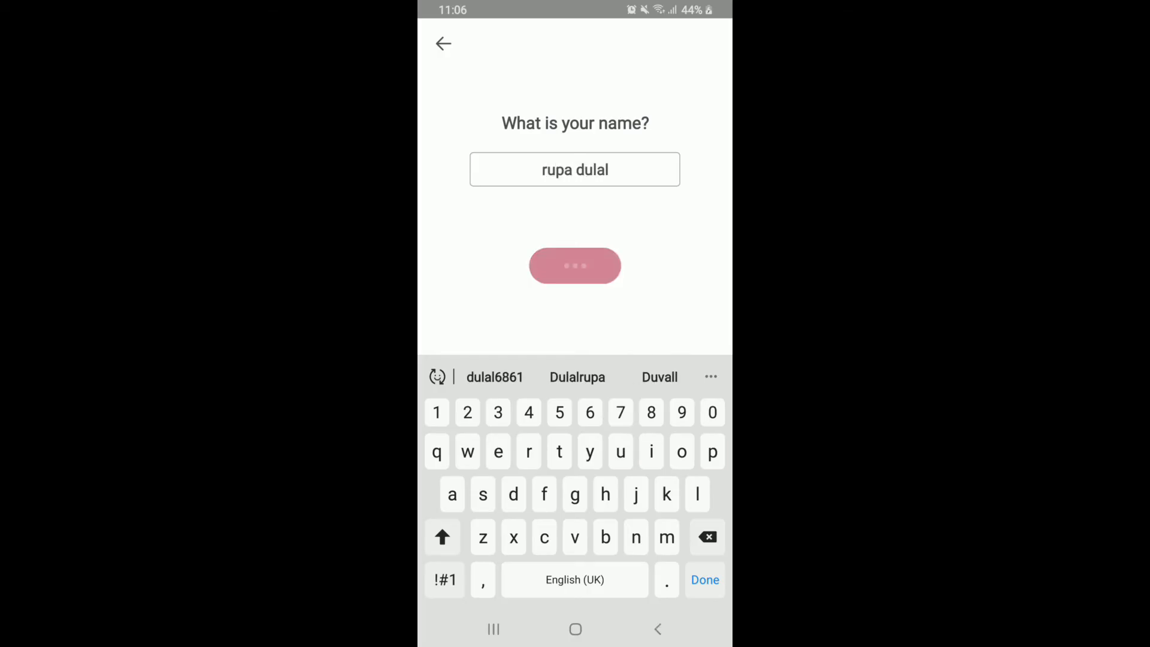
click(575, 266)
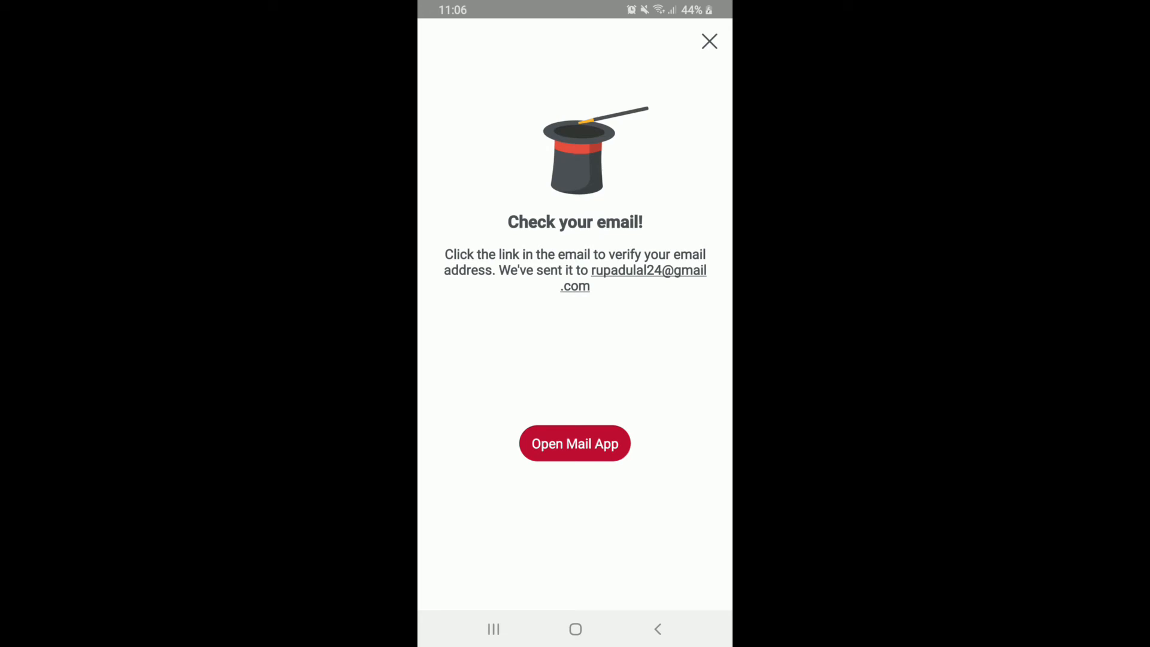
click(574, 443)
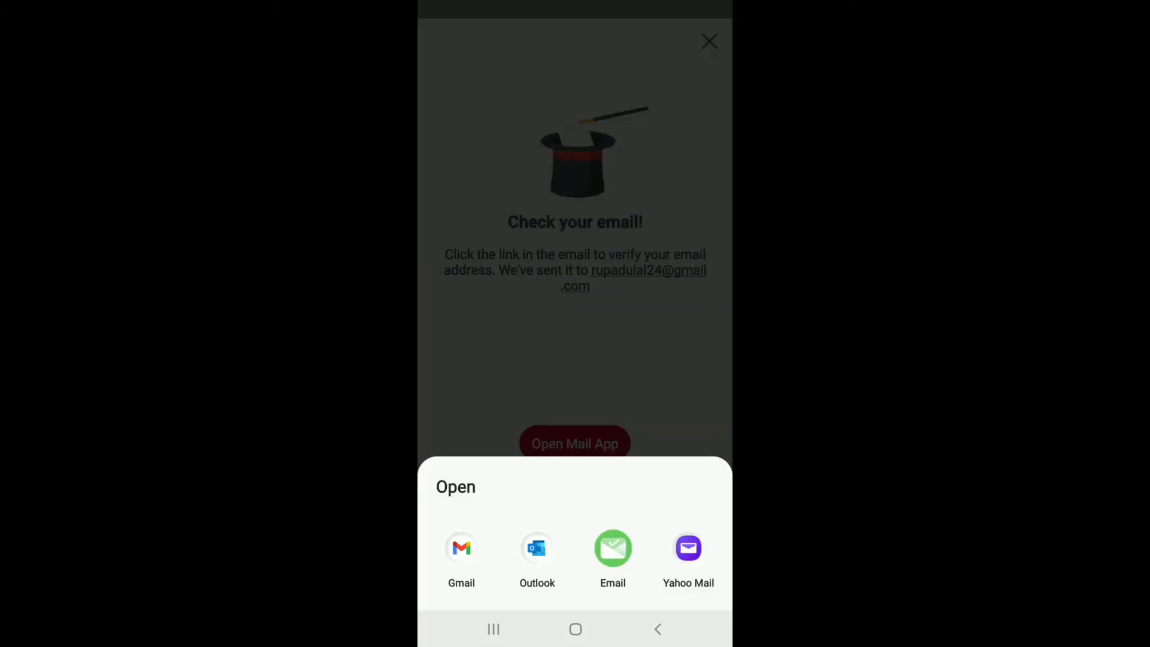
Step: Open the 'Confirm your email address' message in Gmail and open its link in Photomath just once
click(460, 549)
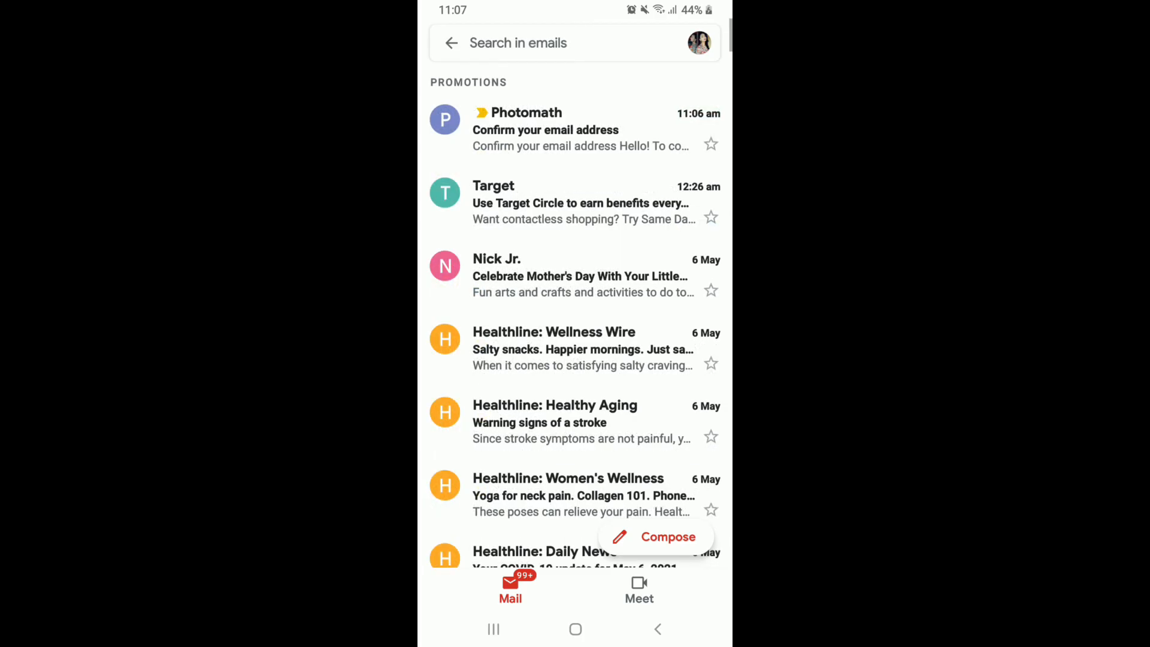
click(579, 130)
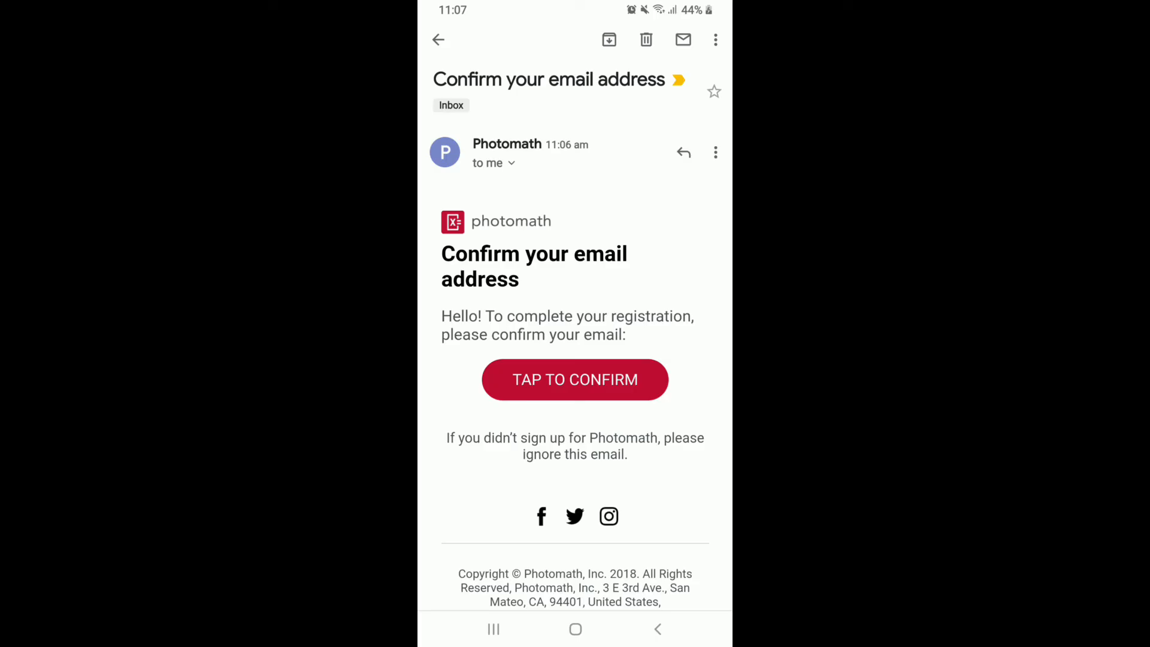
click(574, 379)
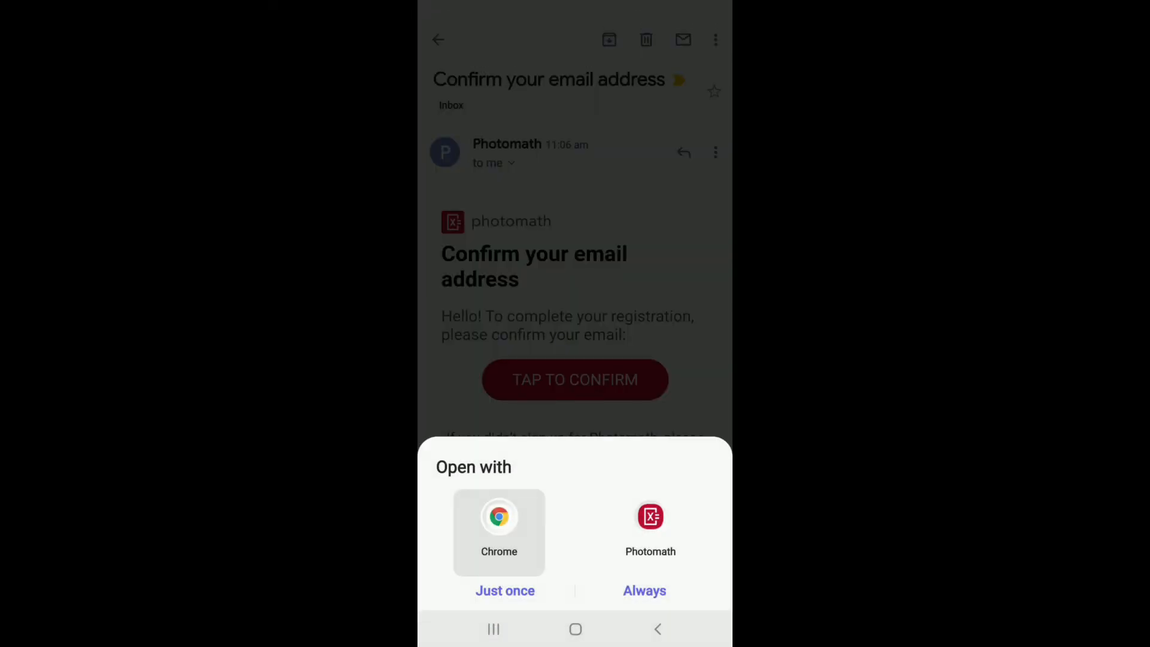
click(650, 516)
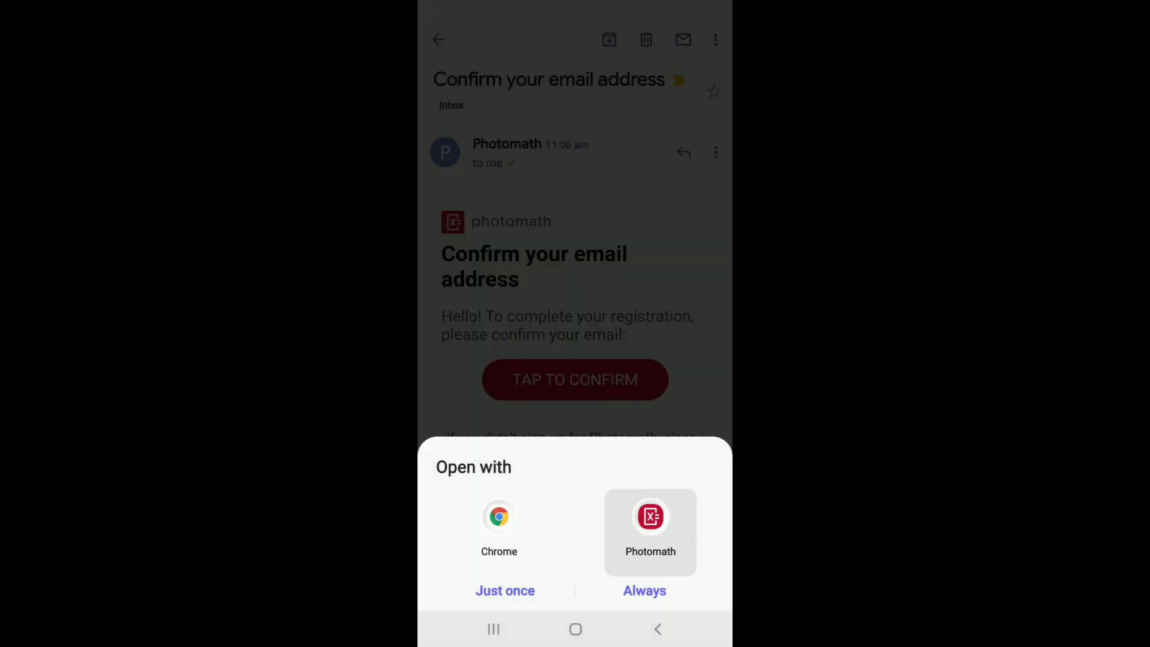
click(644, 590)
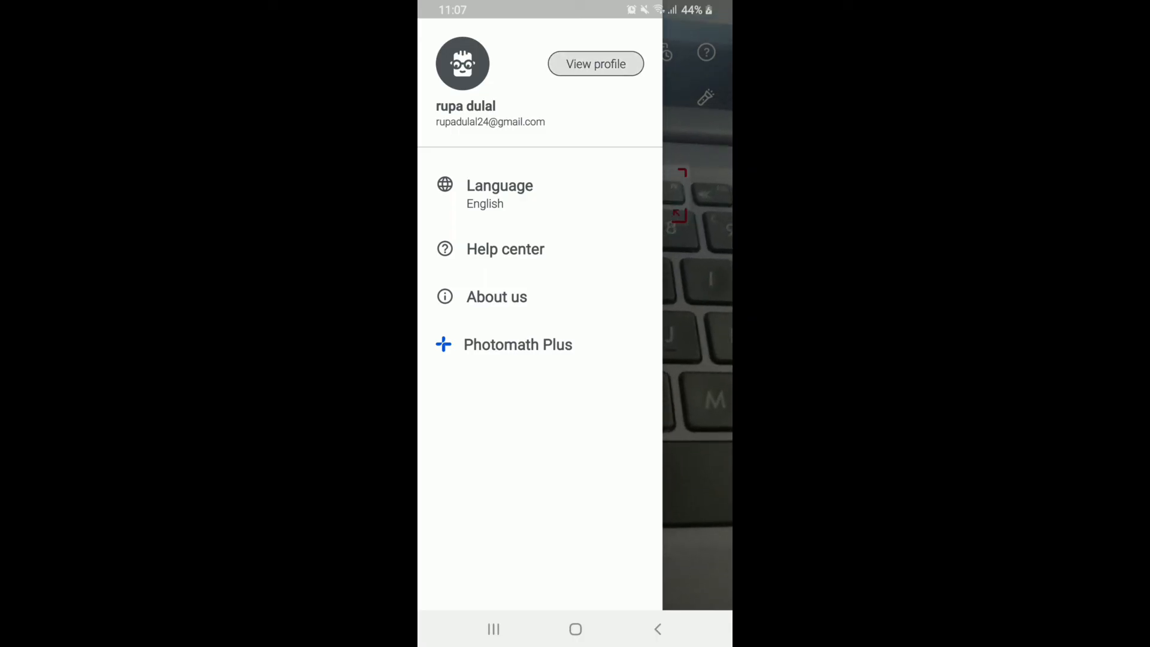
Step: View the account's profile settings, then return to the home screen
click(594, 64)
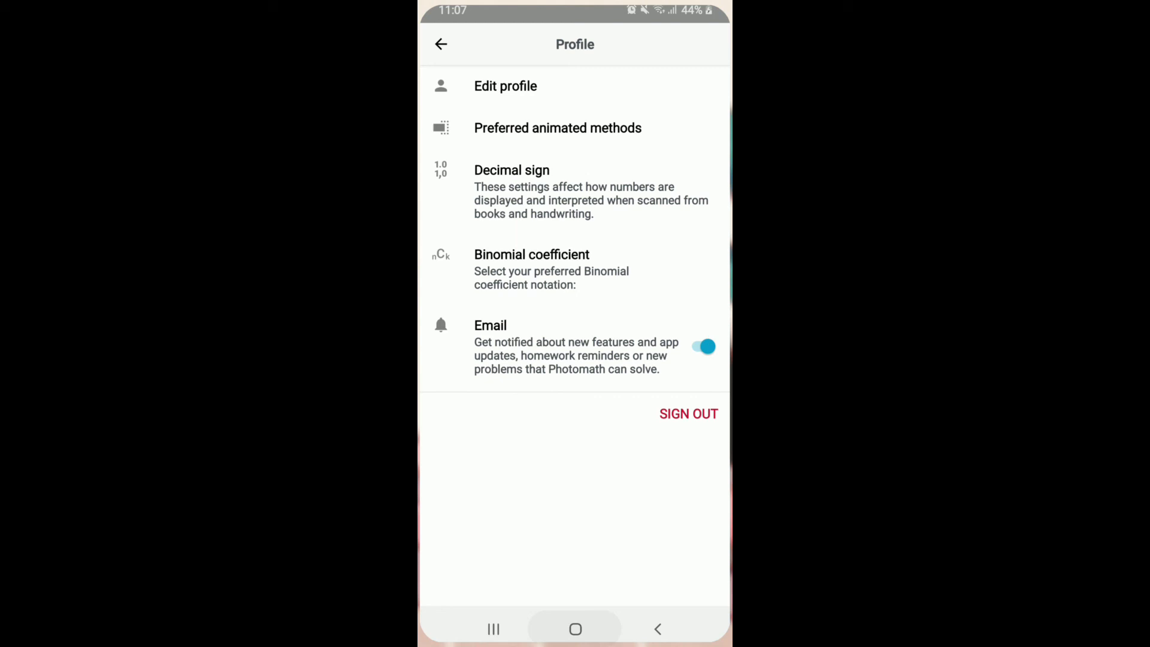
click(575, 630)
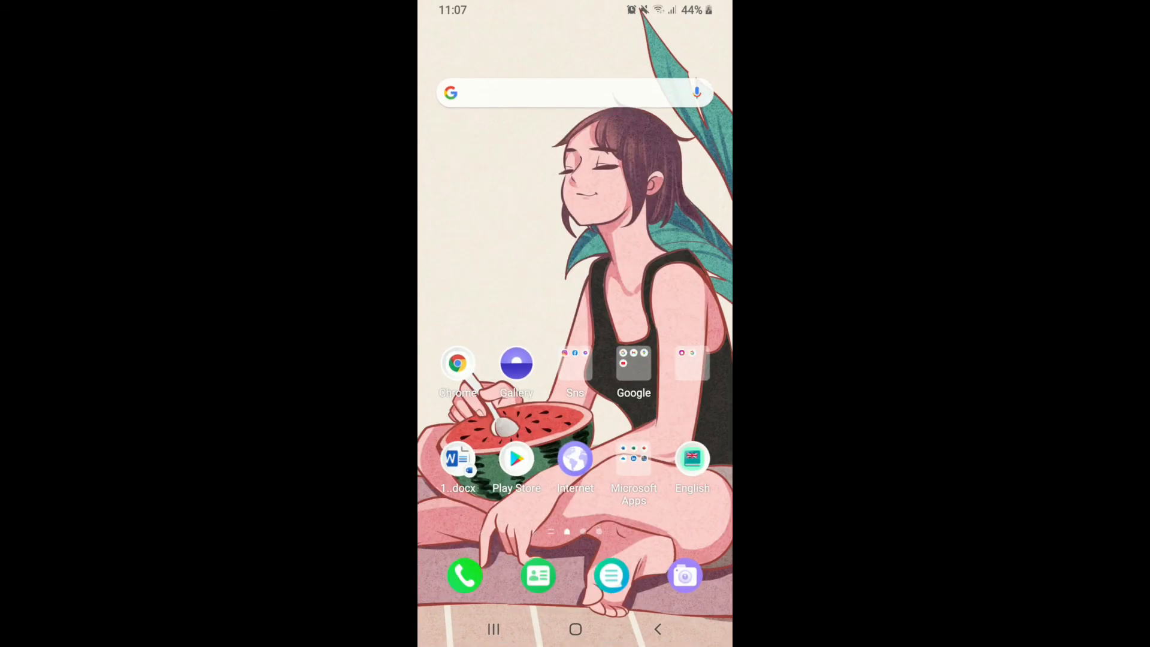